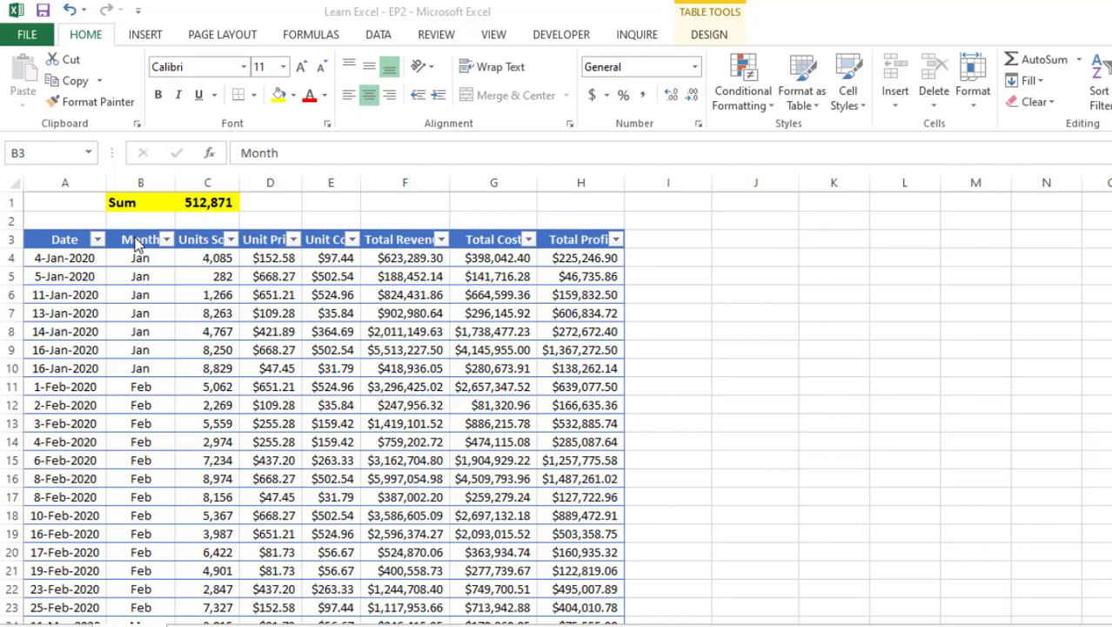
# - Clear the Month filter selection and turn the table's filter controls off
pyautogui.click(165, 238)
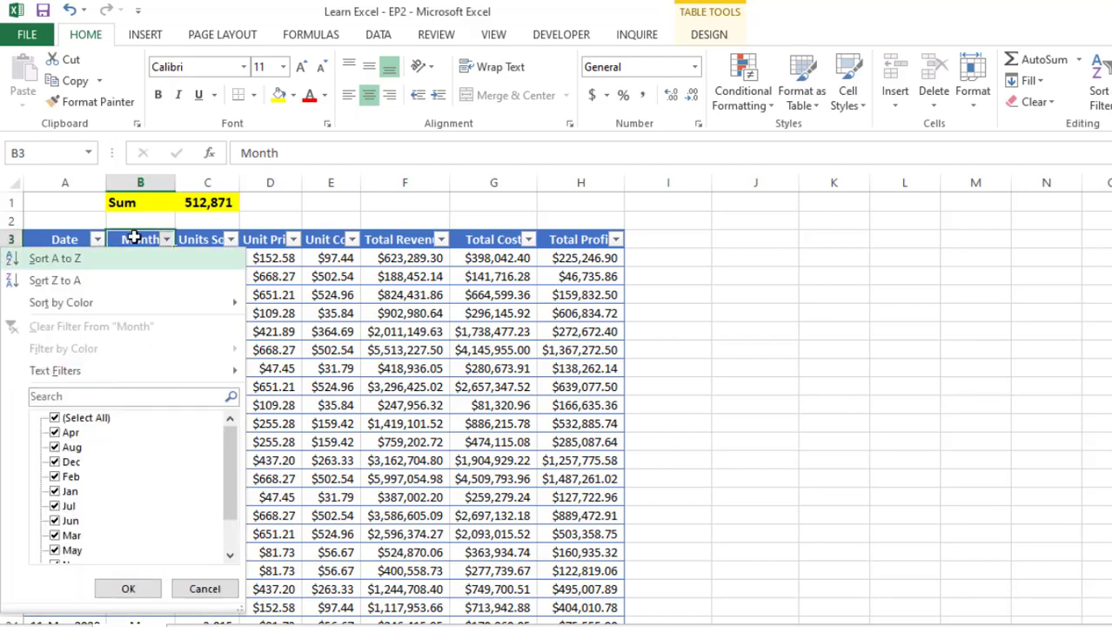
pyautogui.click(129, 588)
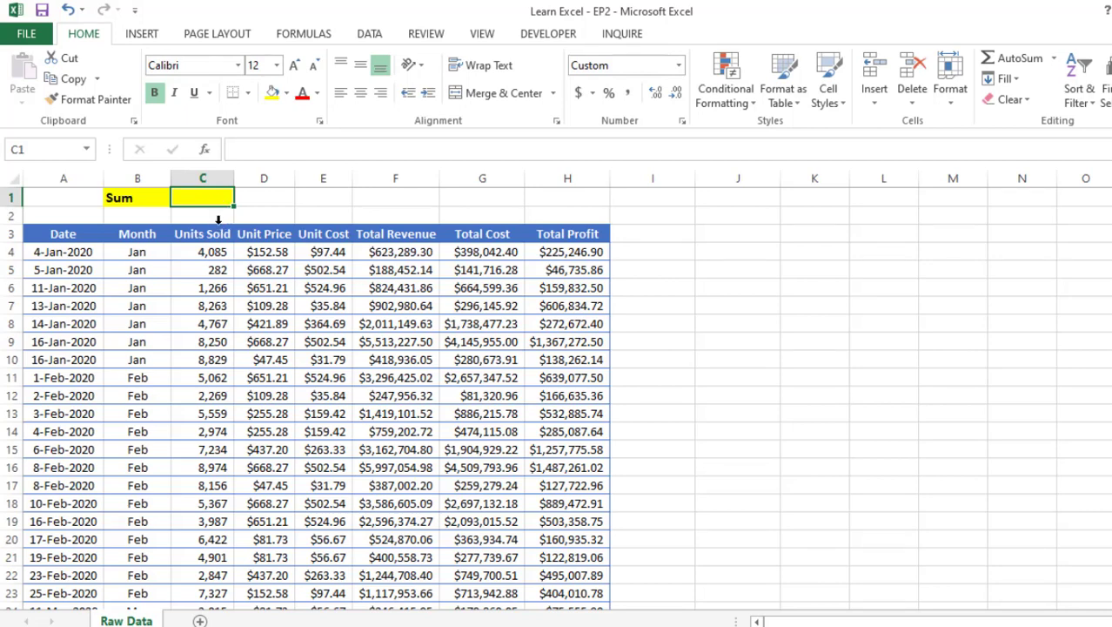
pyautogui.click(202, 251)
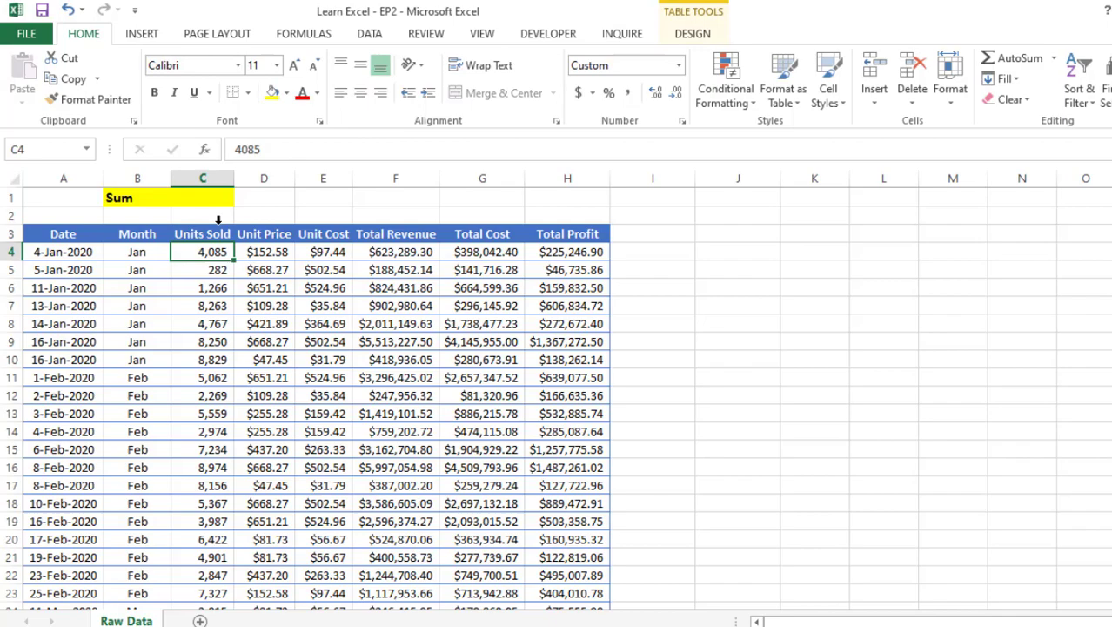
pyautogui.press('ctrl+up')
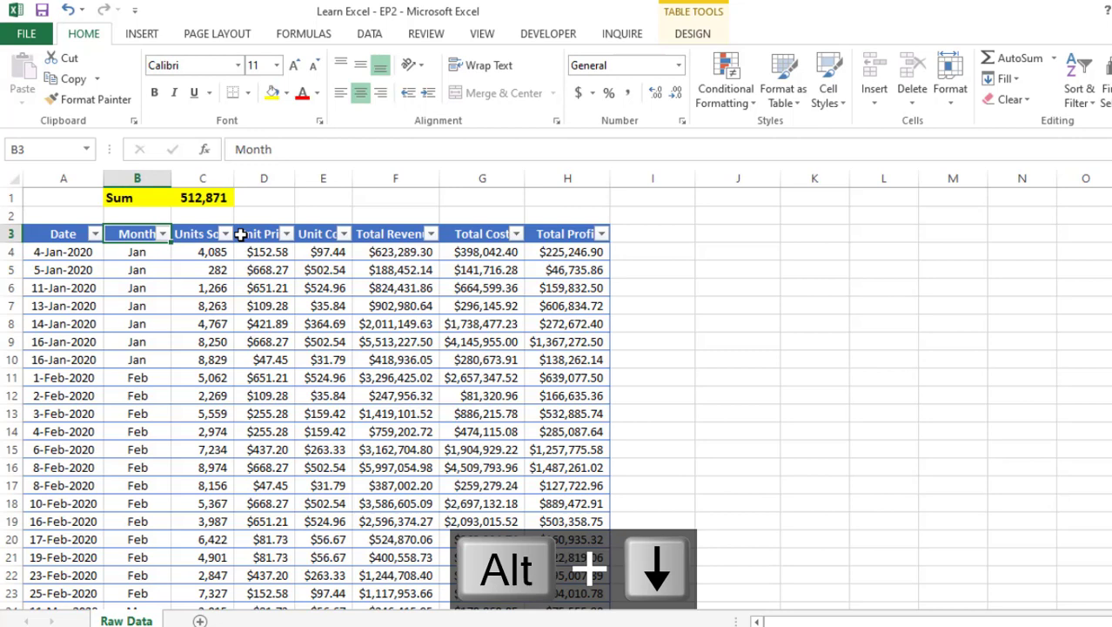
pyautogui.click(162, 233)
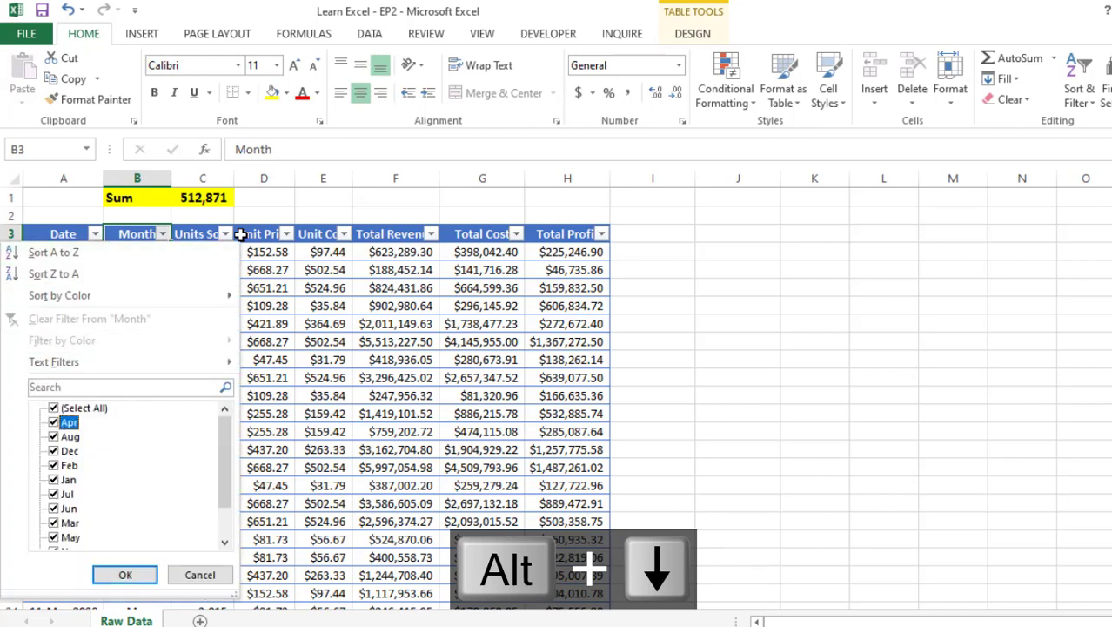
pyautogui.click(126, 574)
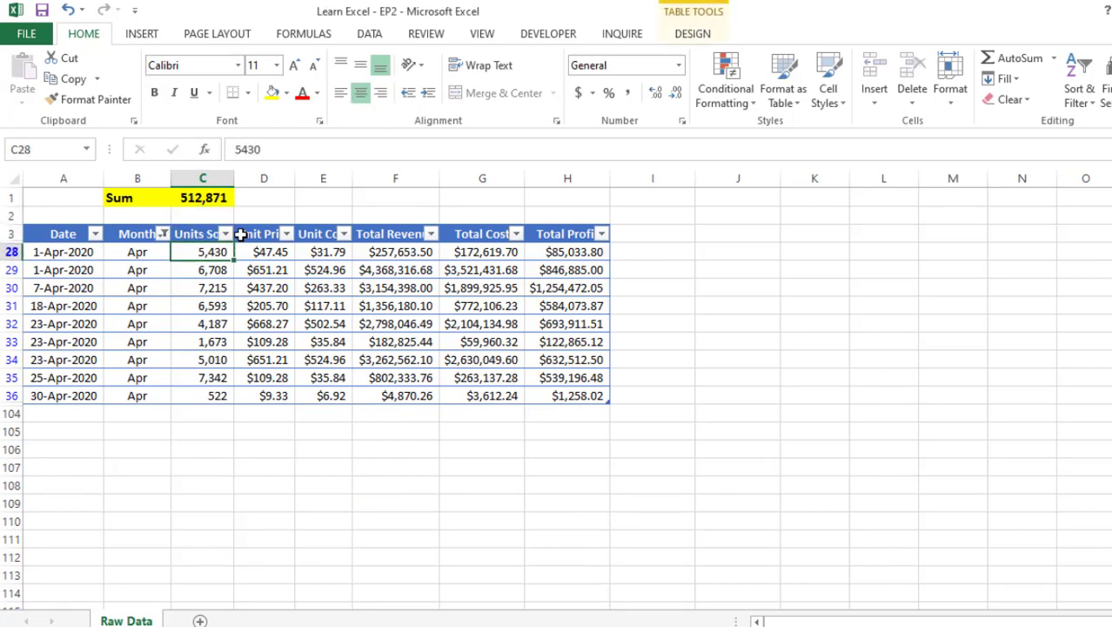
pyautogui.click(202, 233)
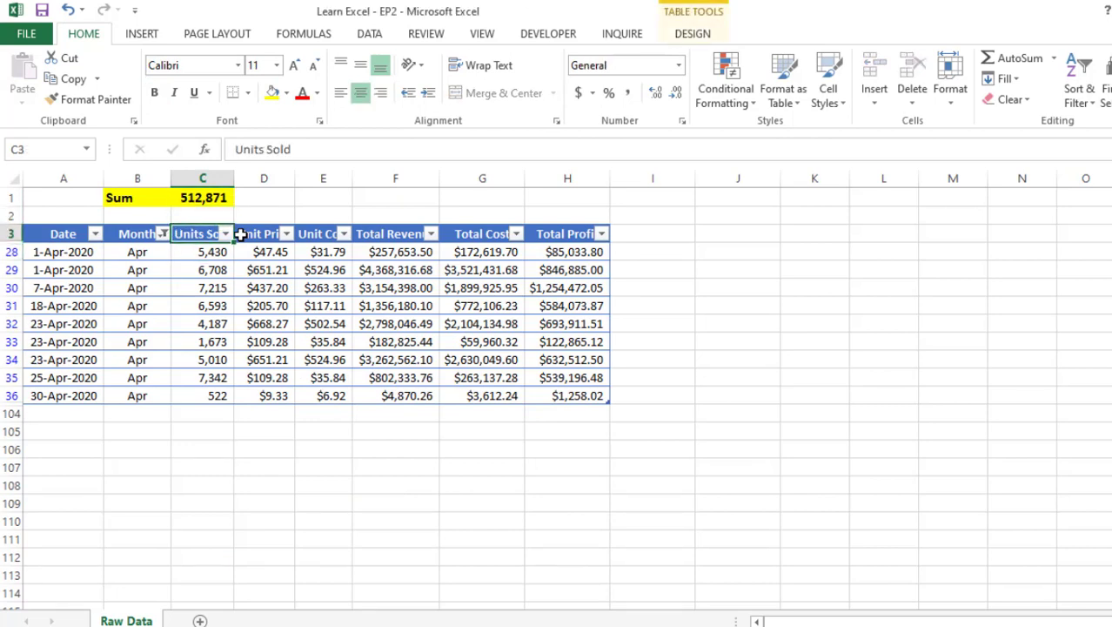
pyautogui.press('ctrl+shift+l')
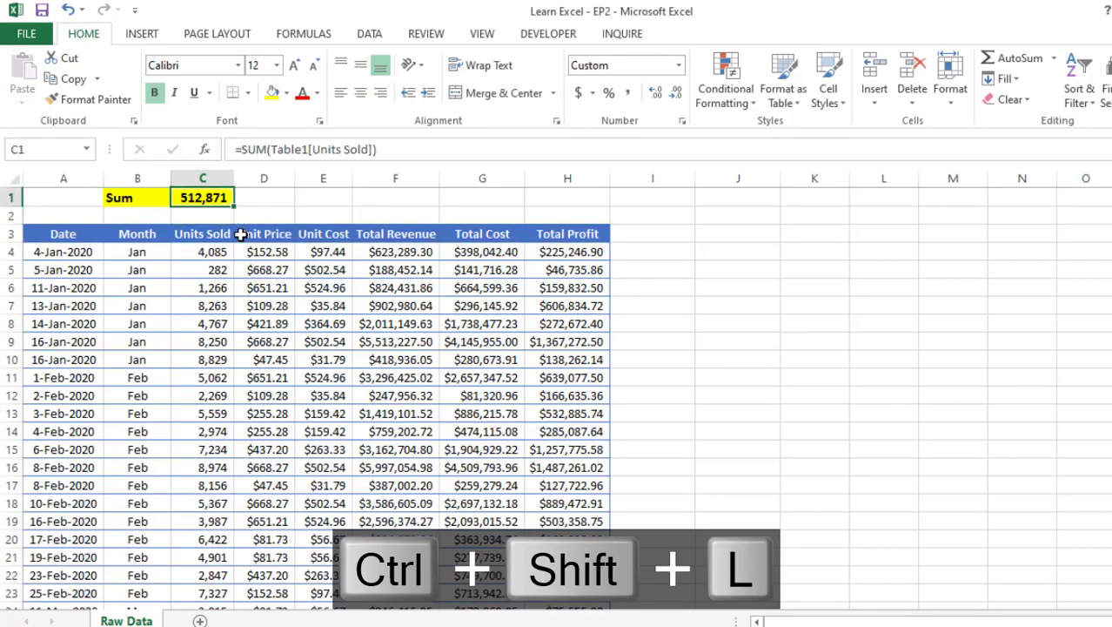
pyautogui.press('ctrl+shift+l')
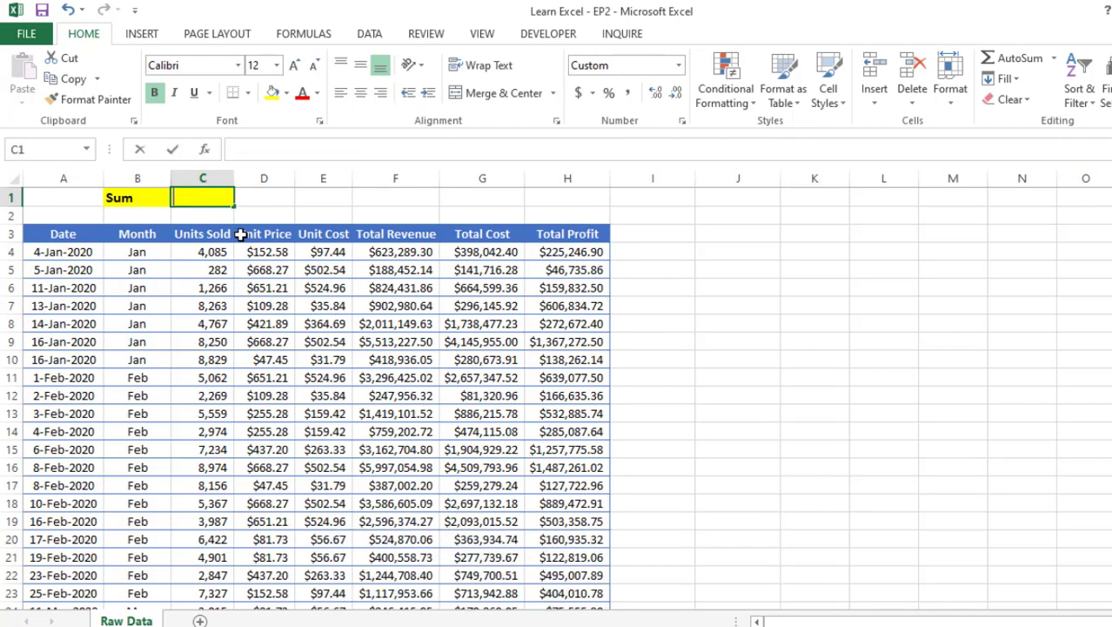
# - Enter =SUBTOTAL(9, ...) over the Units Sold column in C1, giving 512,871
pyautogui.write('=sub')
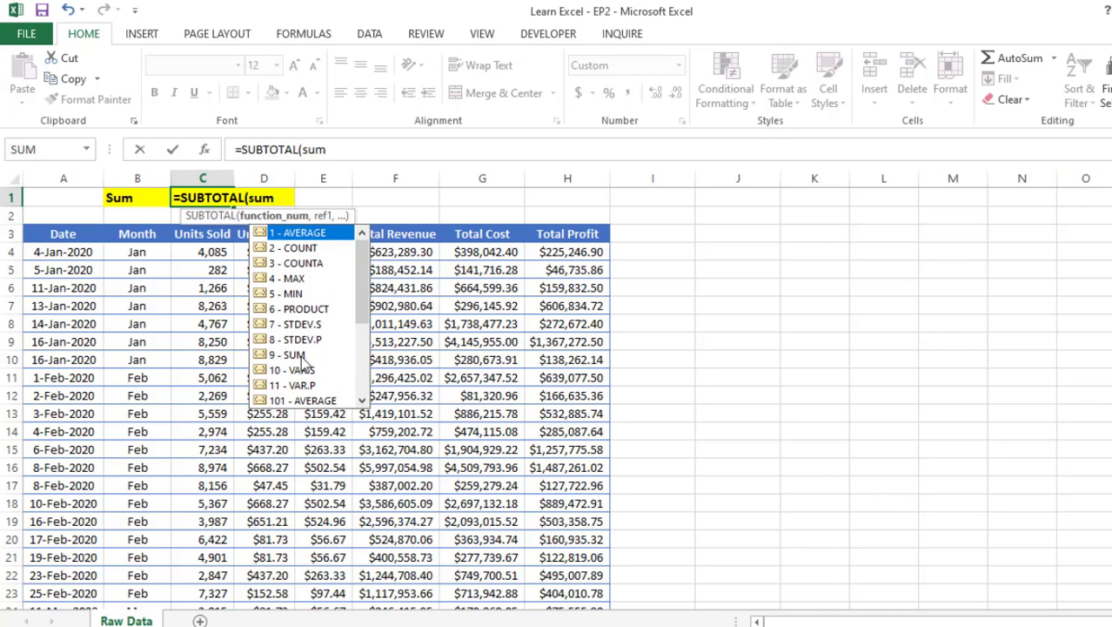
pyautogui.moveTo(292, 355)
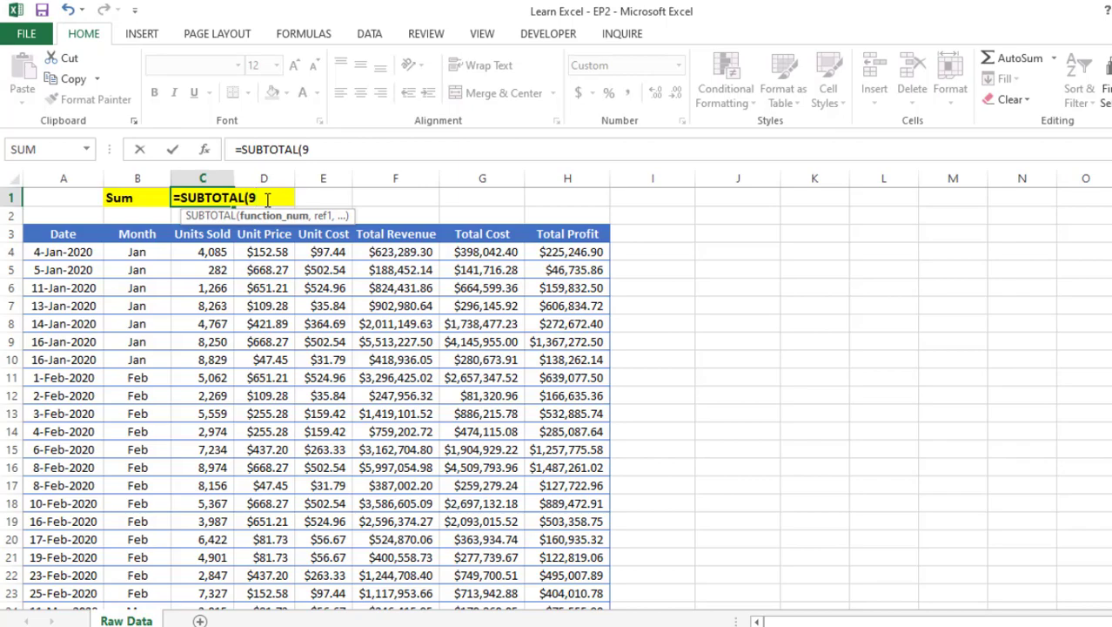
pyautogui.click(202, 233)
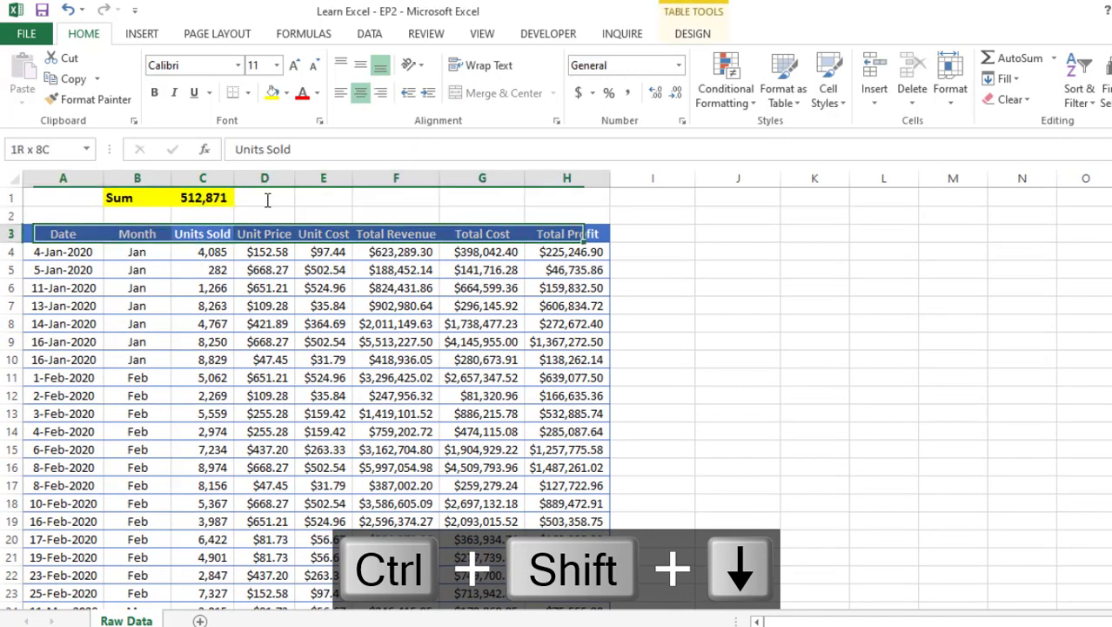
# - Filter Month to Apr (SUBTOTAL 44,680), then to Dec, before clearing the filters
pyautogui.click(162, 234)
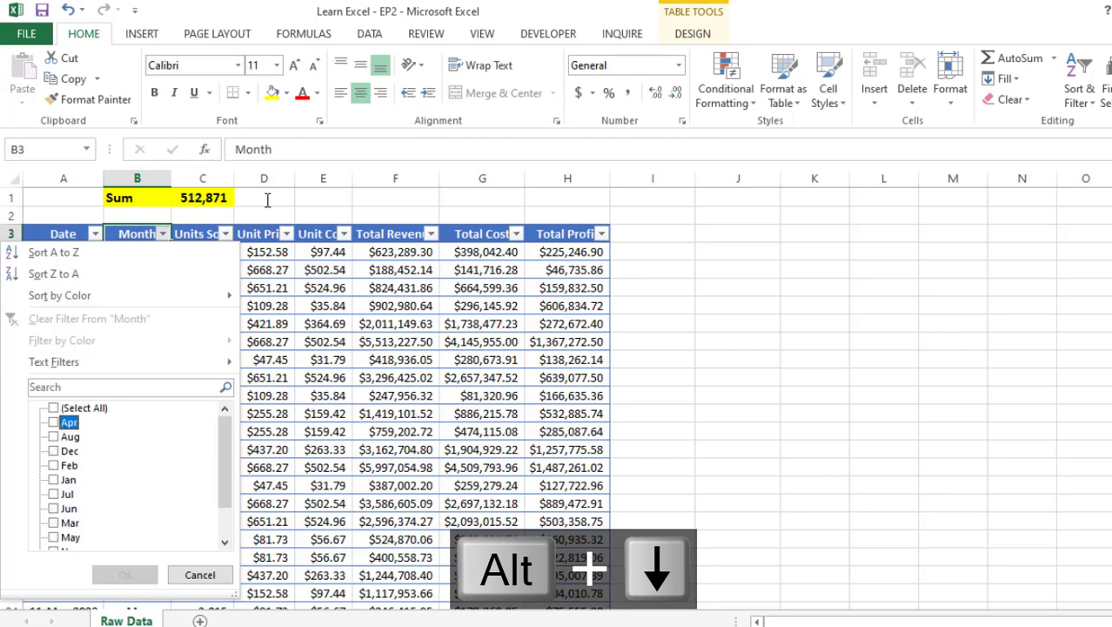
pyautogui.click(125, 574)
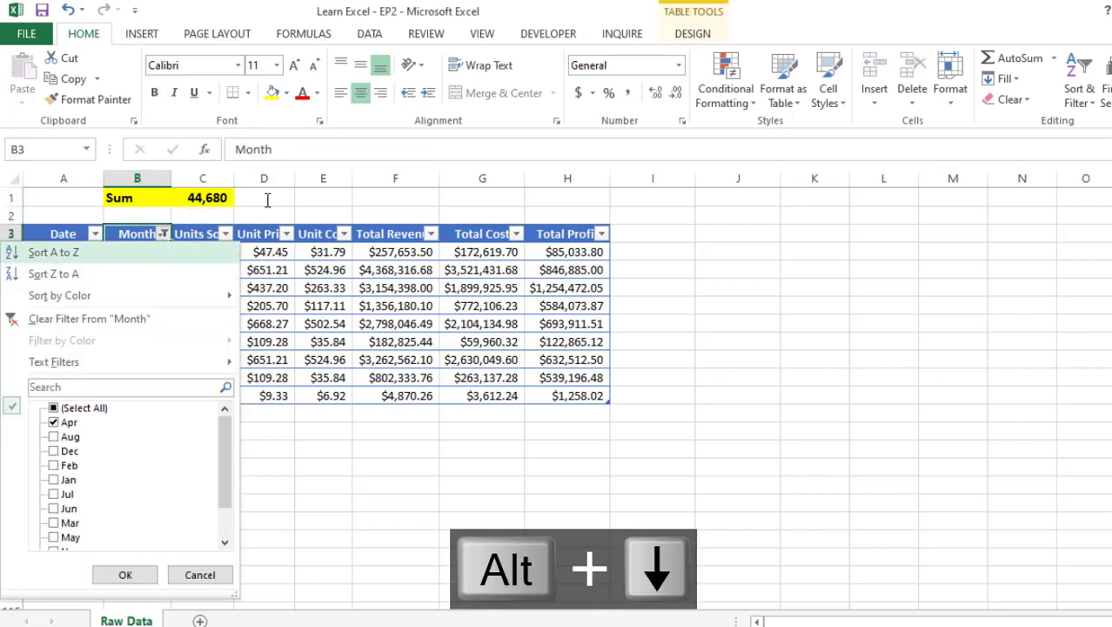
pyautogui.click(53, 407)
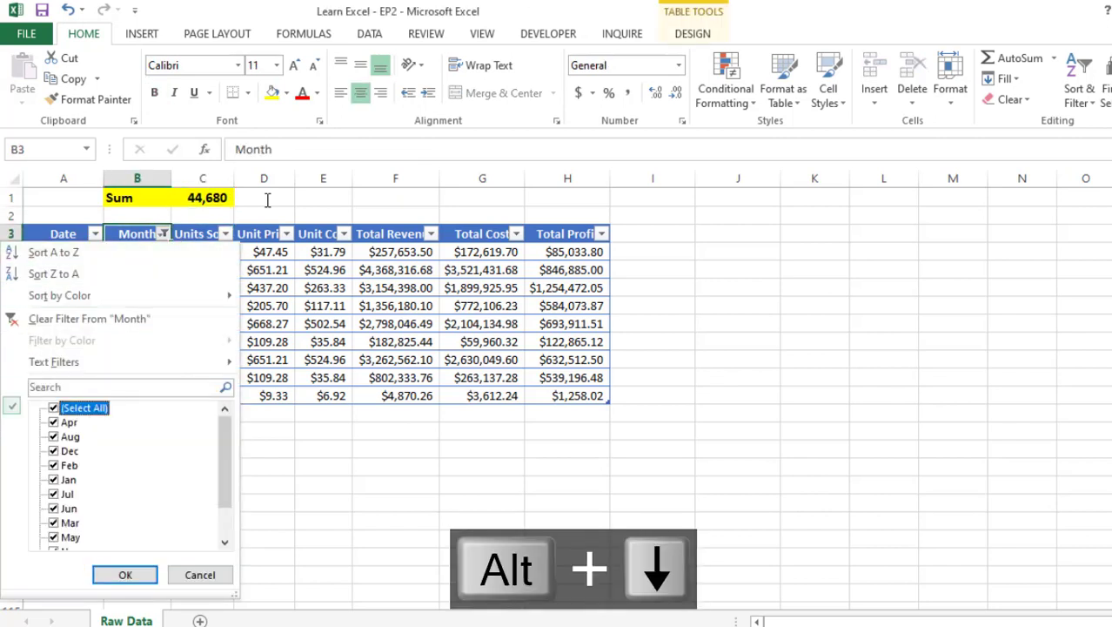
pyautogui.click(70, 449)
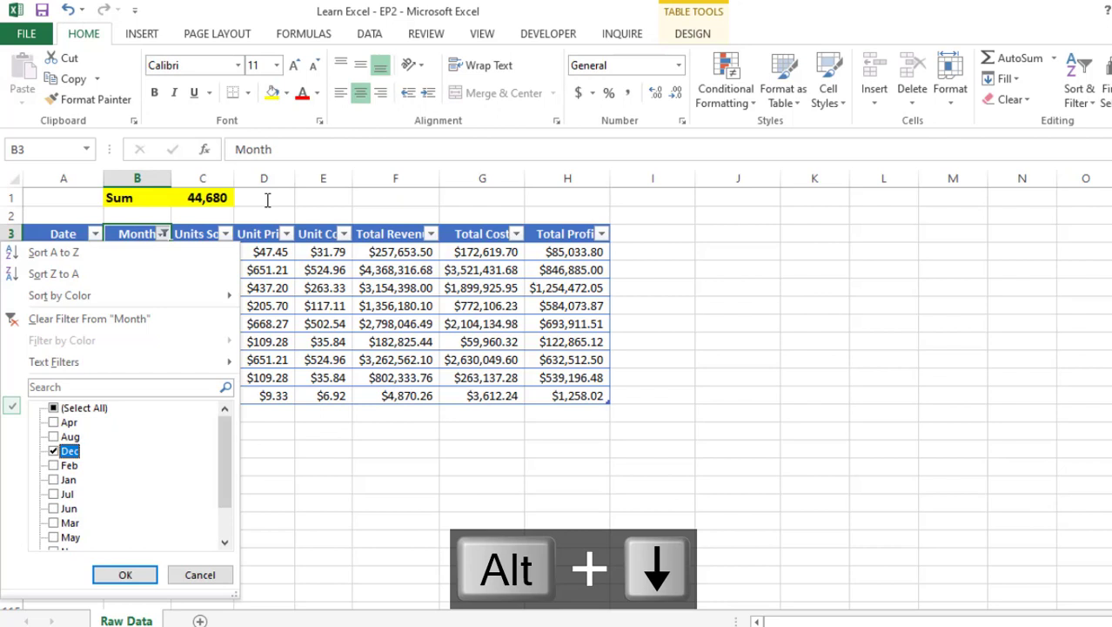
pyautogui.click(125, 574)
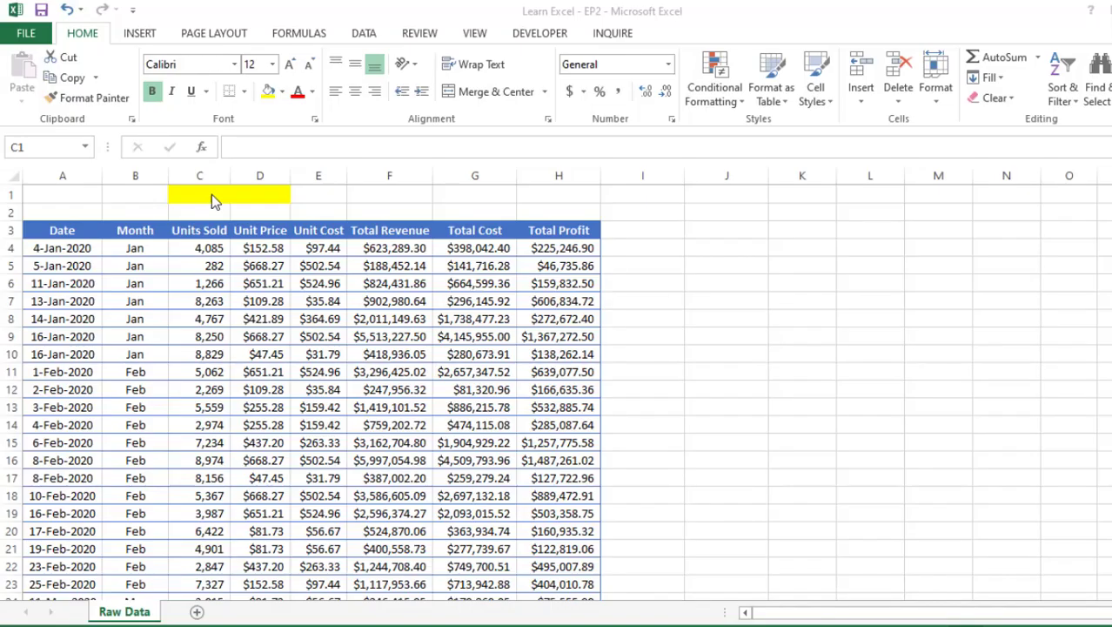
# - Put Jan in C1 as the chosen month and start =SUMIF in D1
pyautogui.click(198, 193)
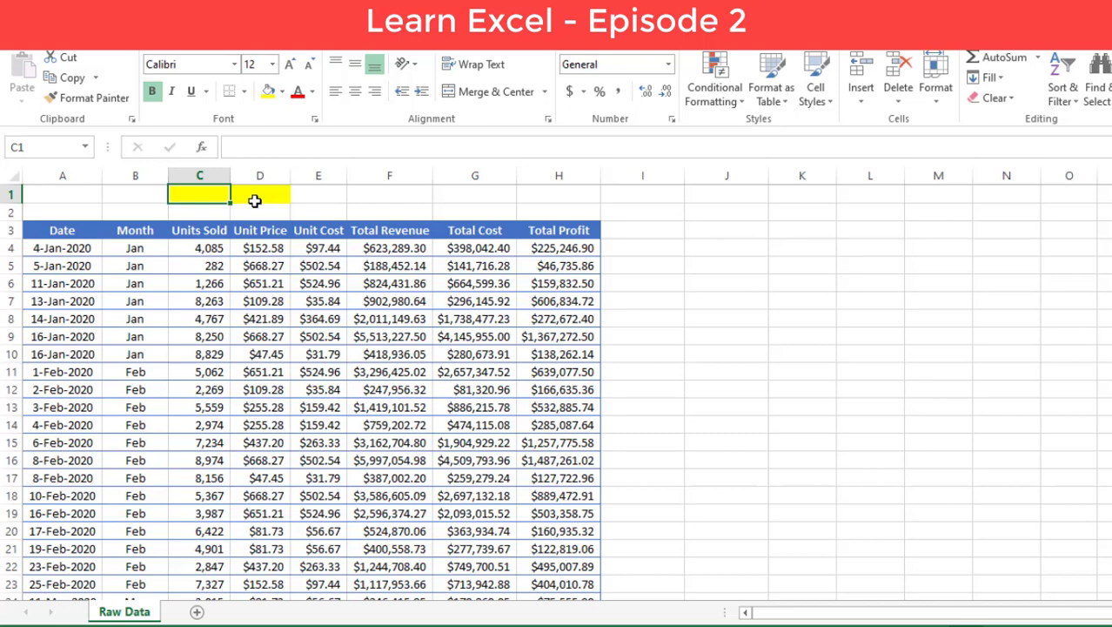
pyautogui.write('Jan')
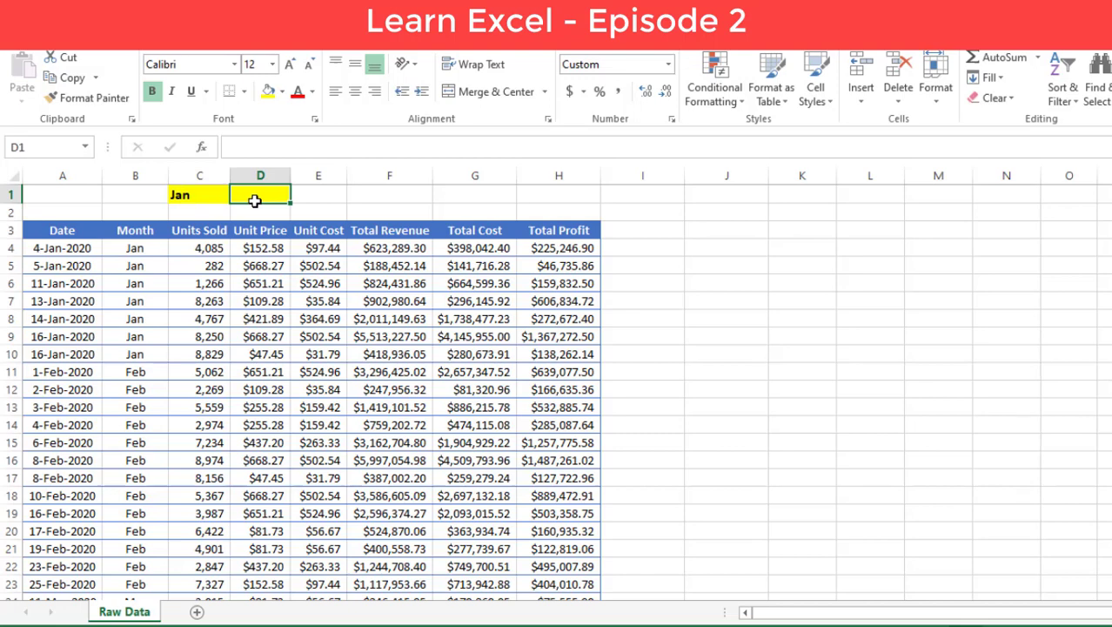
pyautogui.write('=sumi')
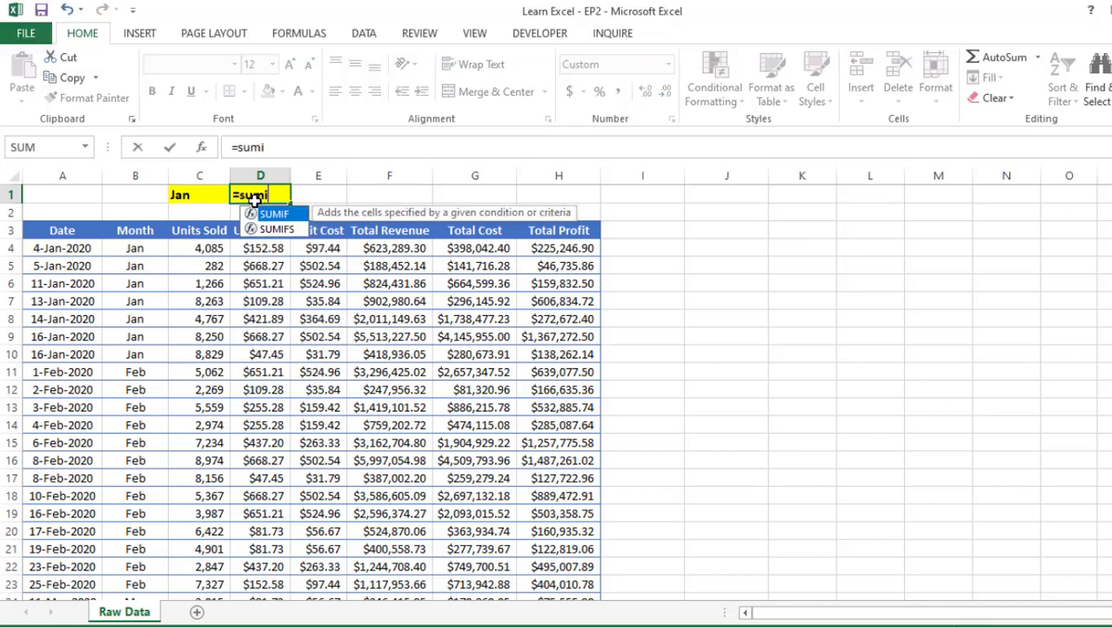
# - Finish =SUMIF(Table1[Month],C1,Table1[Units Sold]) giving 35,742, then switch C1 to Feb for 71,079
pyautogui.write('IF(')
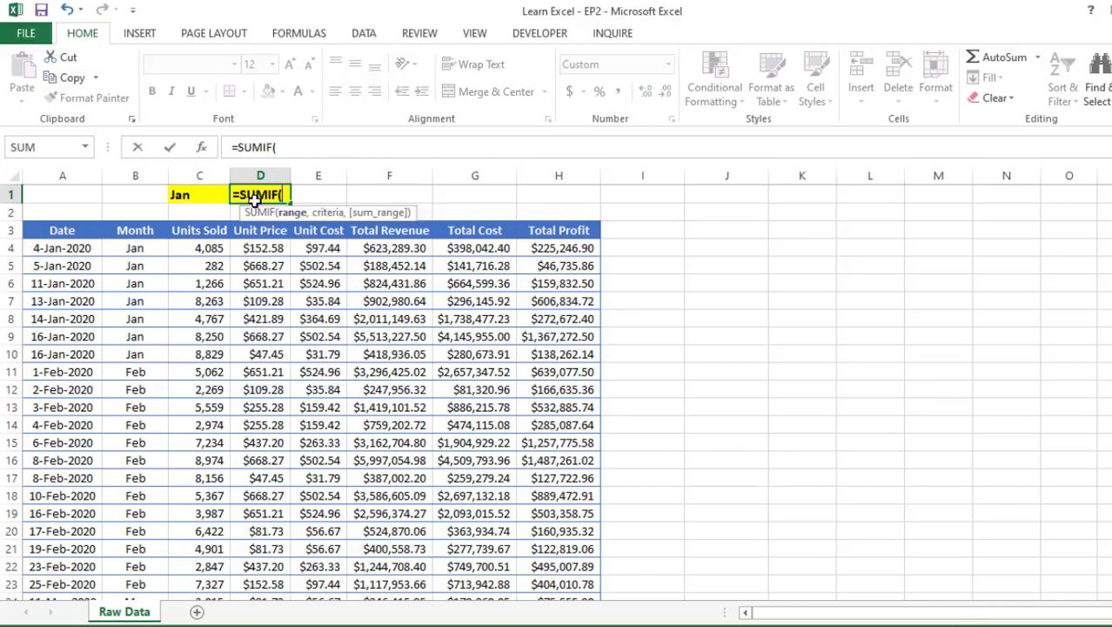
pyautogui.moveTo(136, 230)
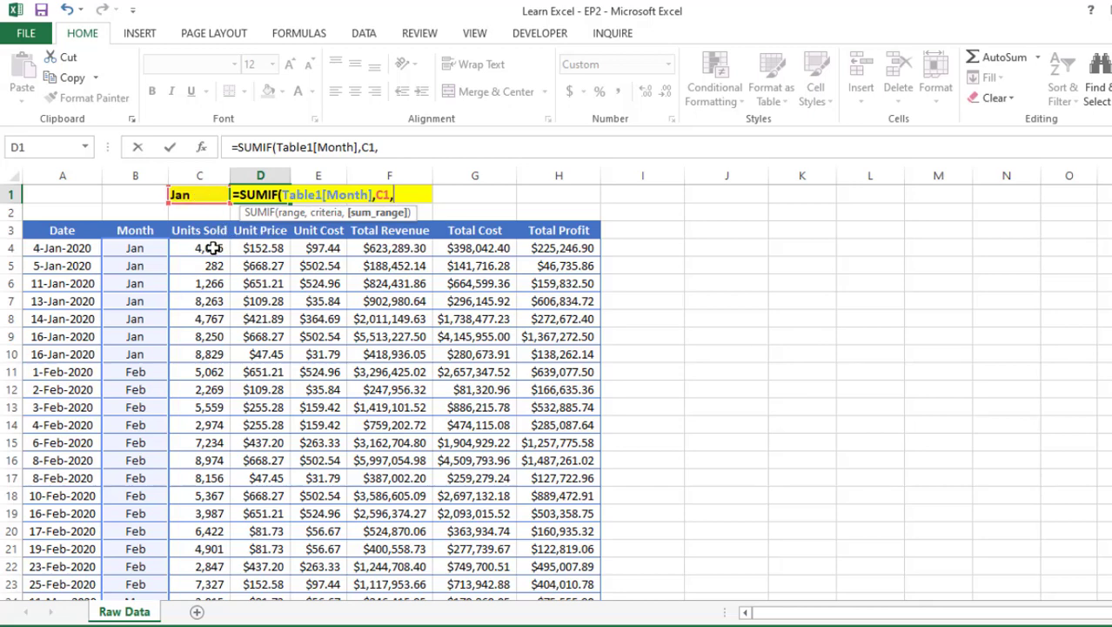
pyautogui.click(199, 247)
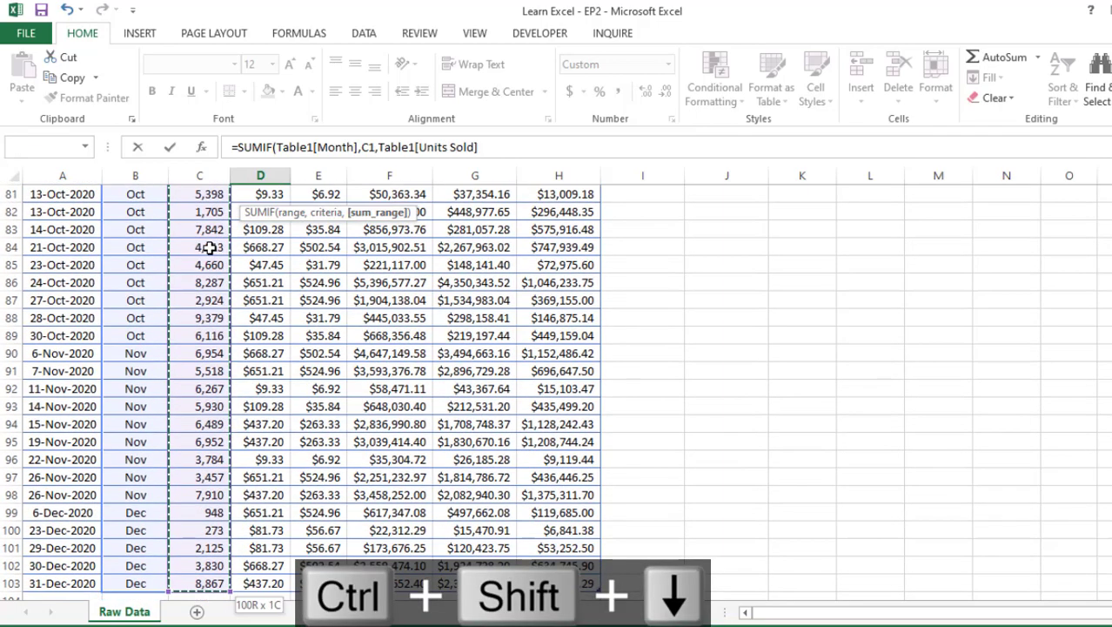
pyautogui.press('ctrl+shift+up')
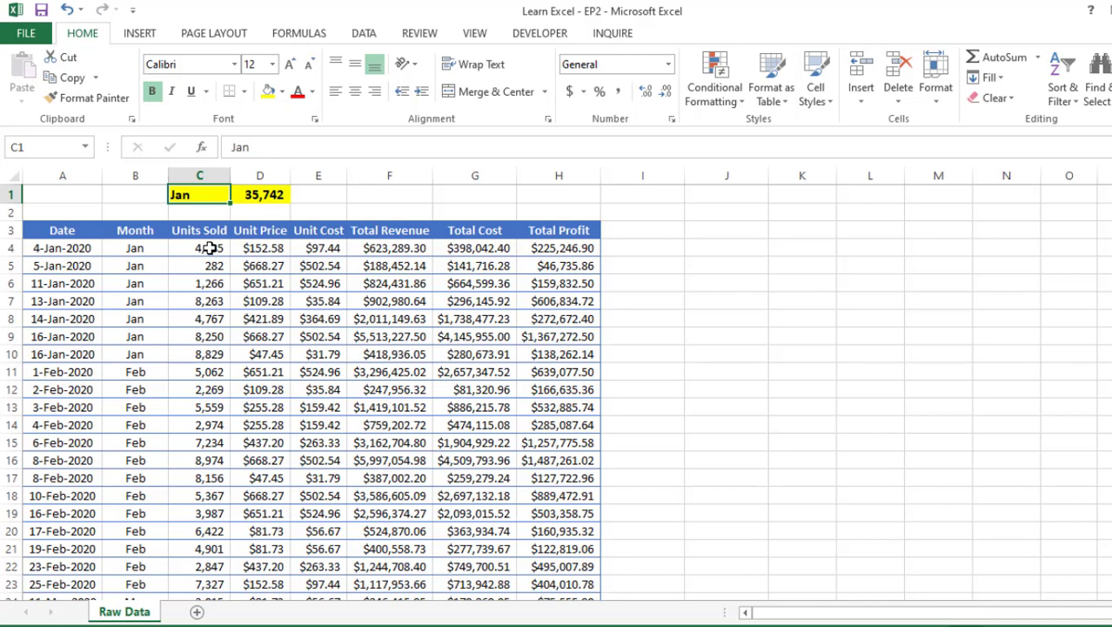
pyautogui.write('Feb')
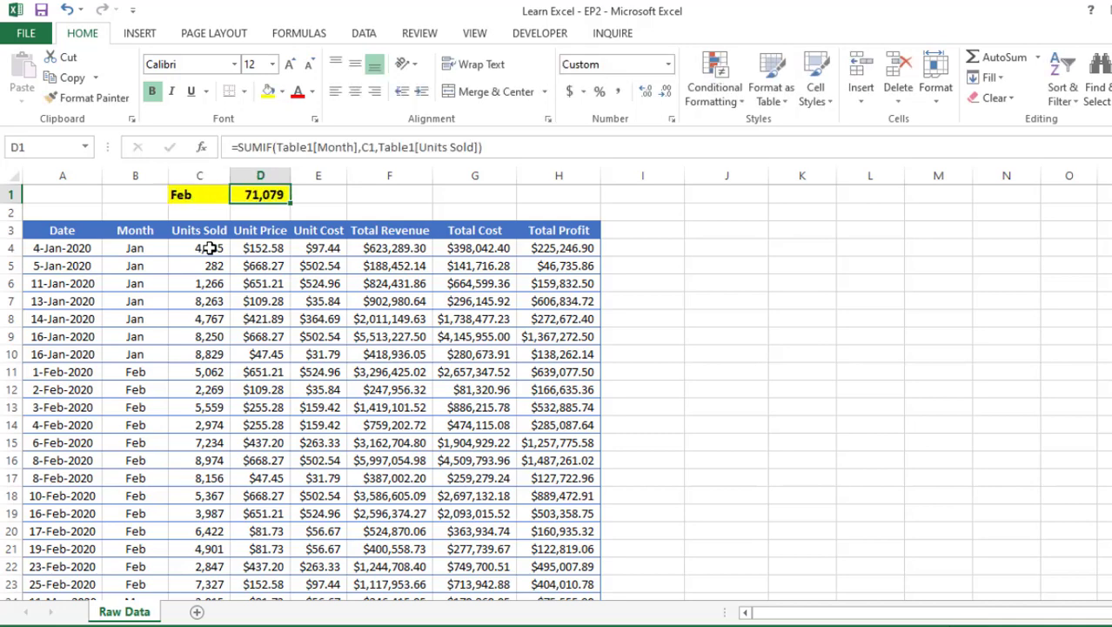